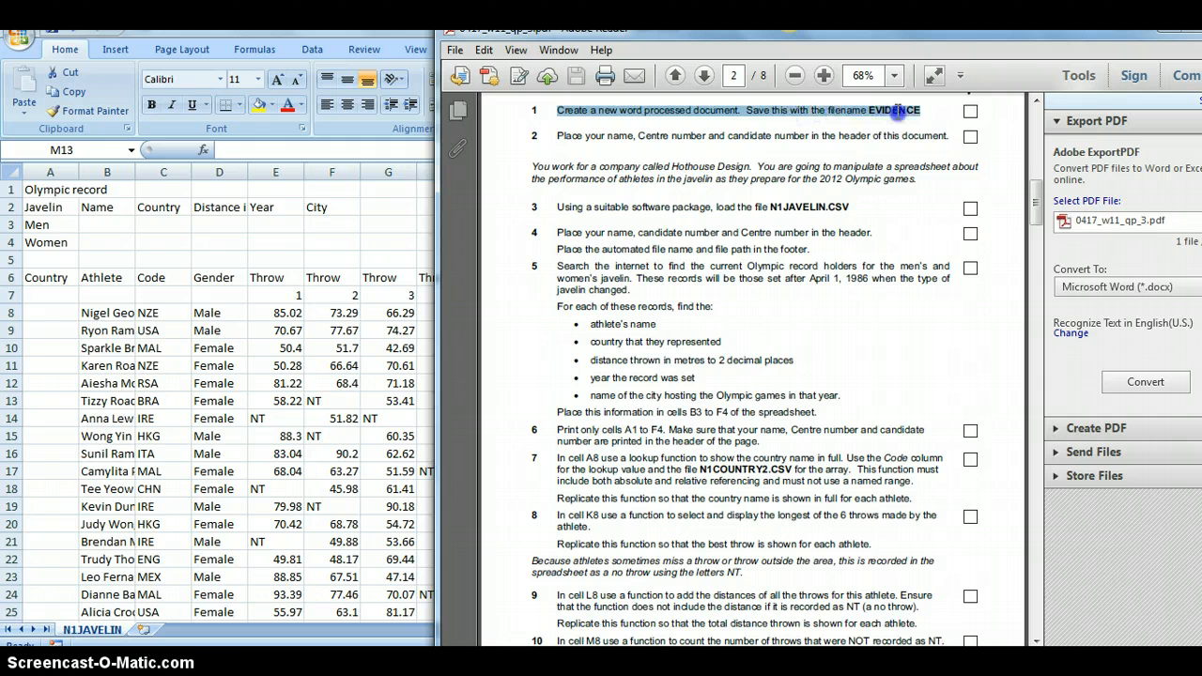
pyautogui.moveTo(779, 127)
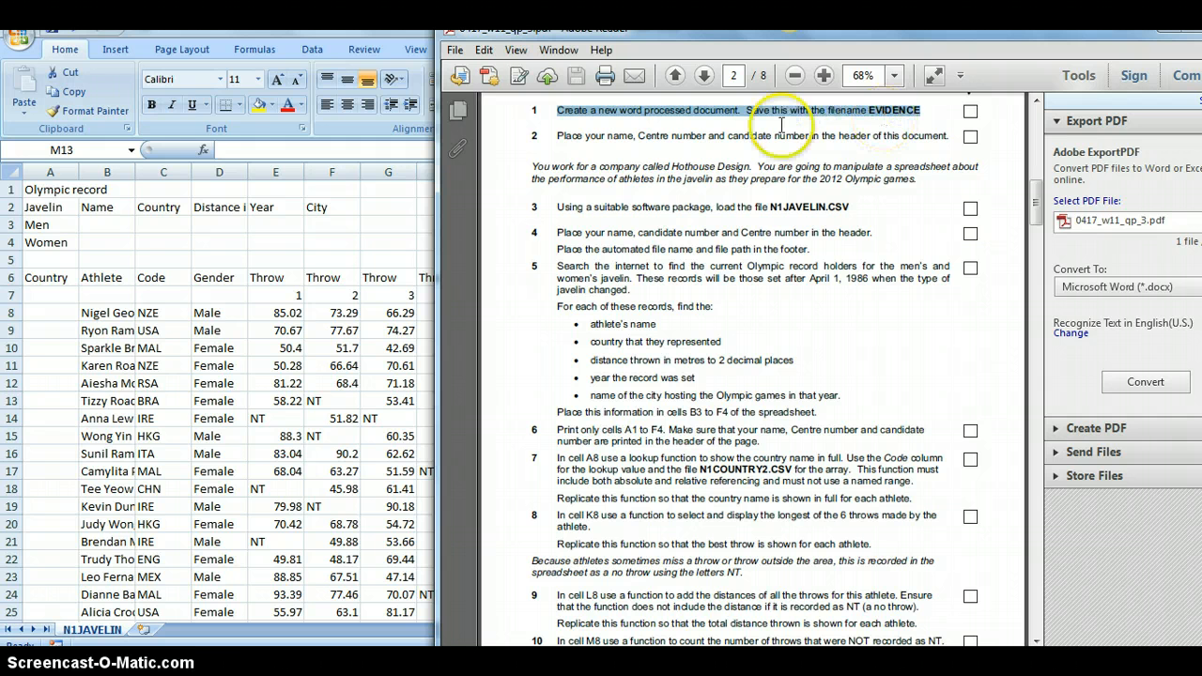
pyautogui.moveTo(674, 224)
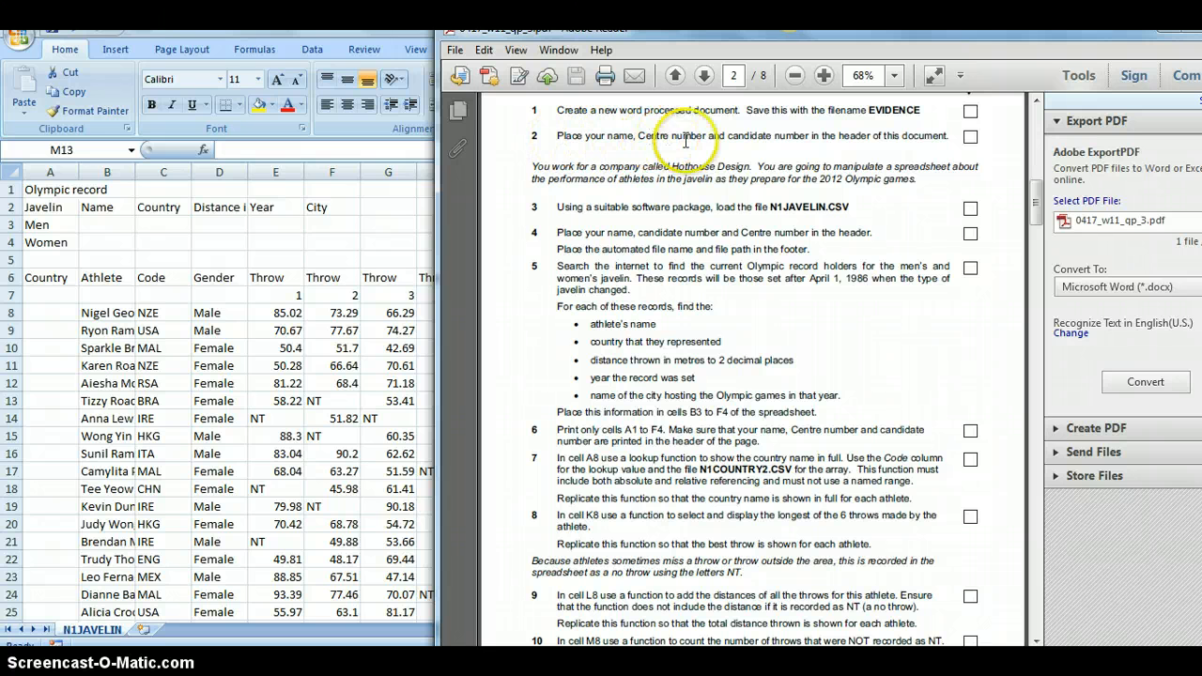
pyautogui.moveTo(955, 136)
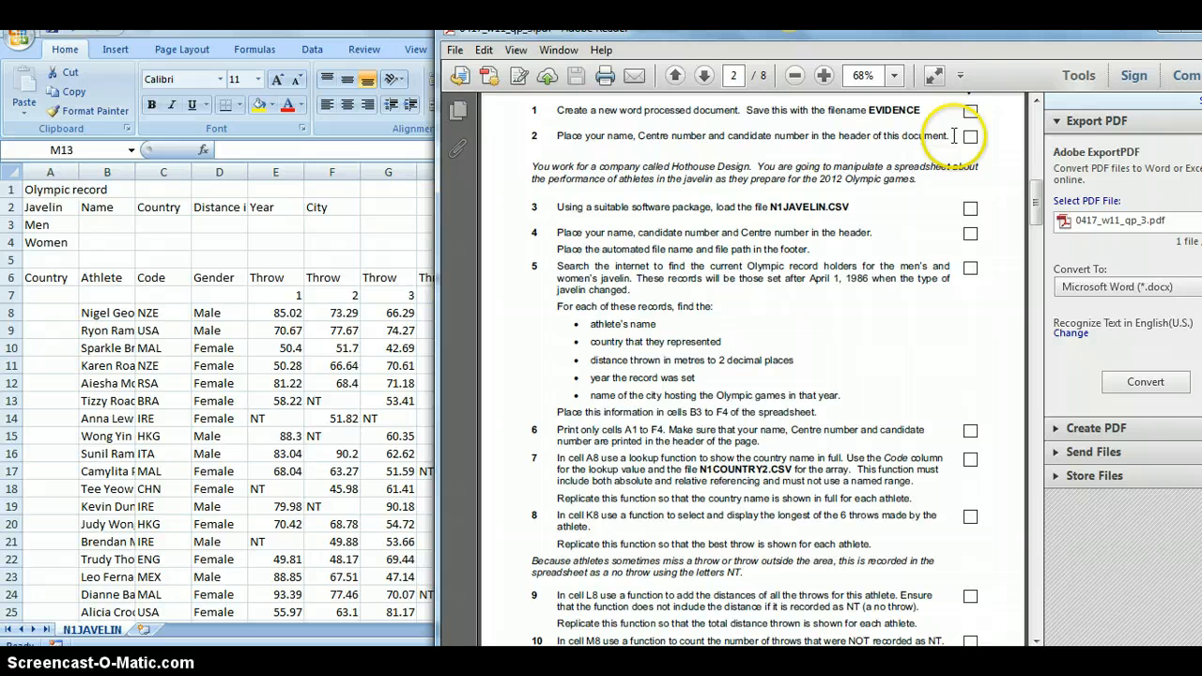
pyautogui.moveTo(751, 154)
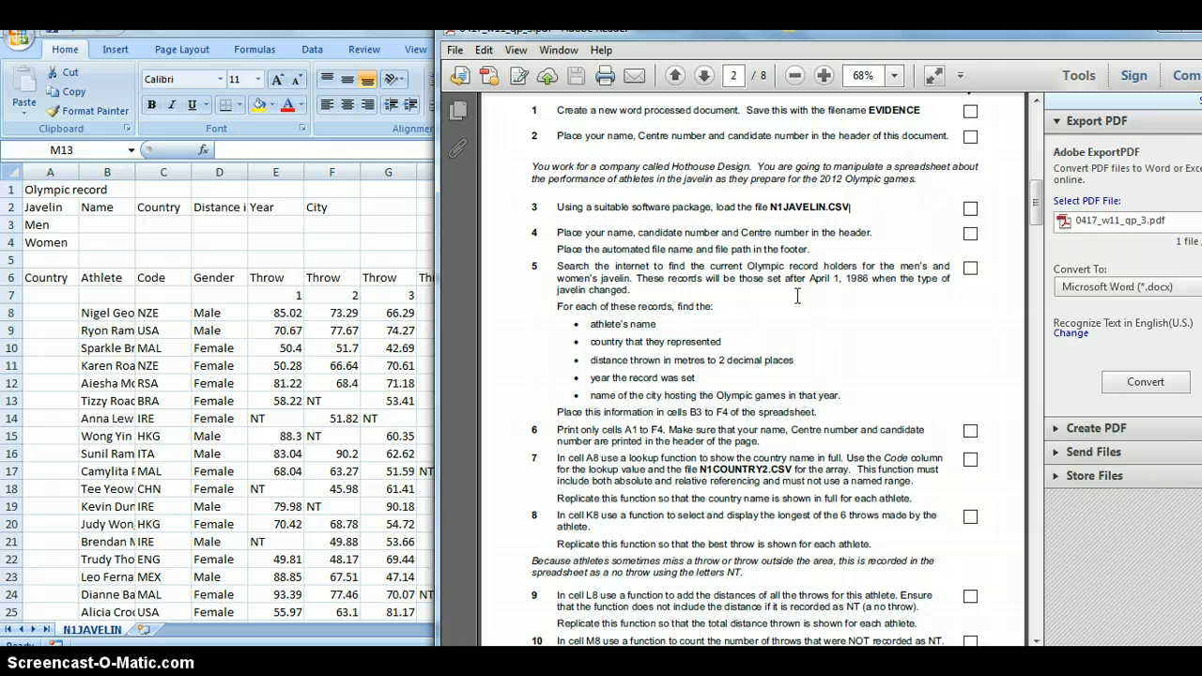
pyautogui.moveTo(800, 297)
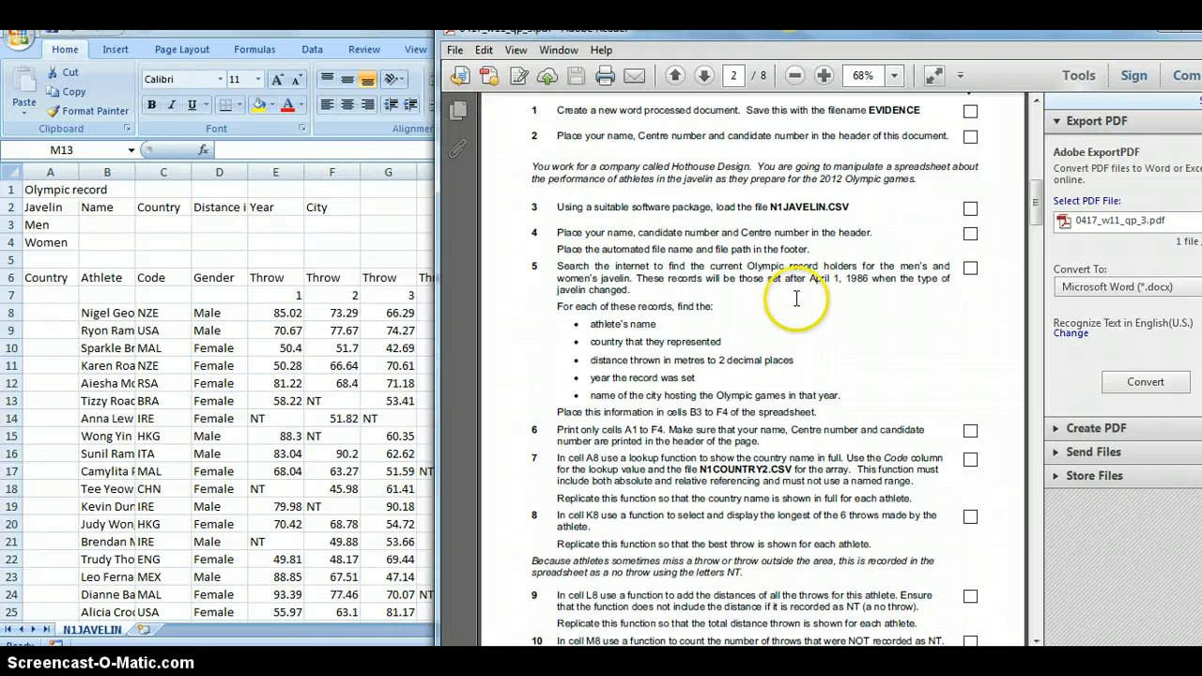
pyautogui.moveTo(740, 331)
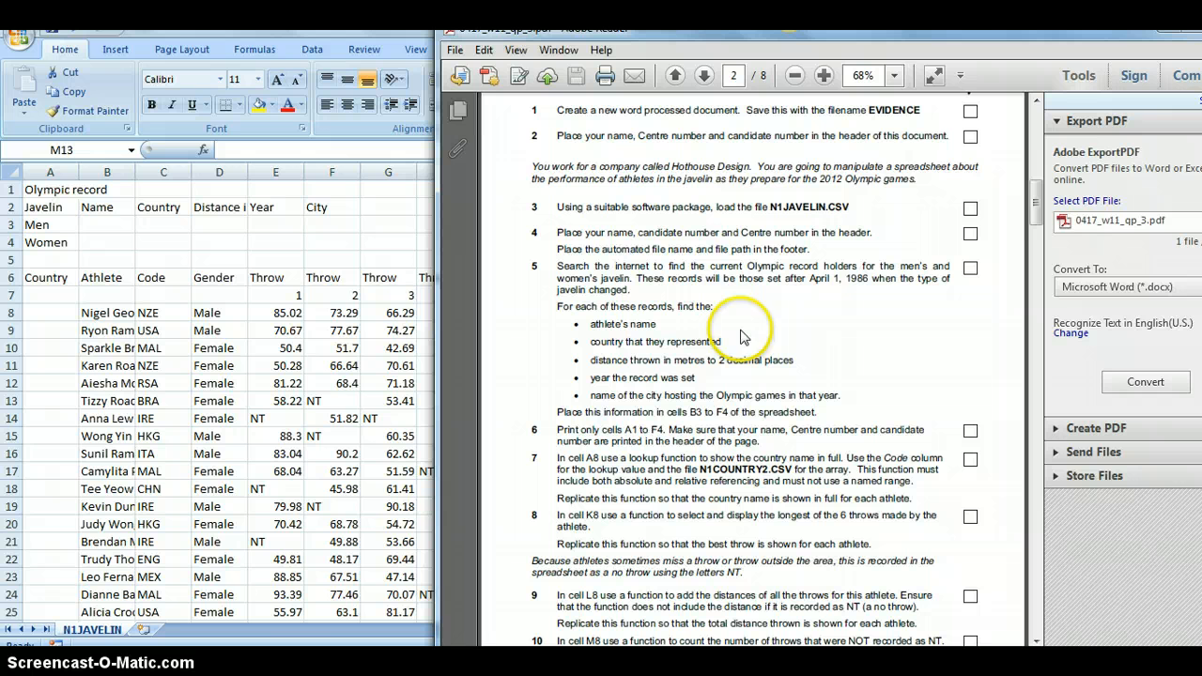
pyautogui.moveTo(639, 497)
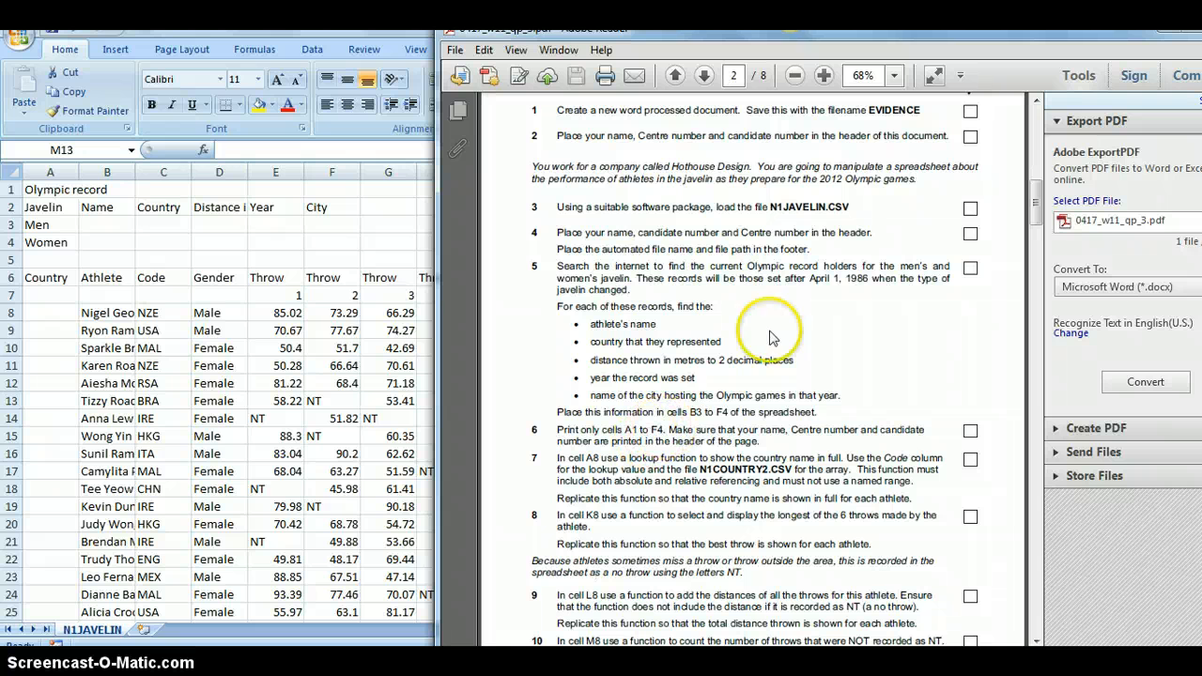
pyautogui.moveTo(554, 235)
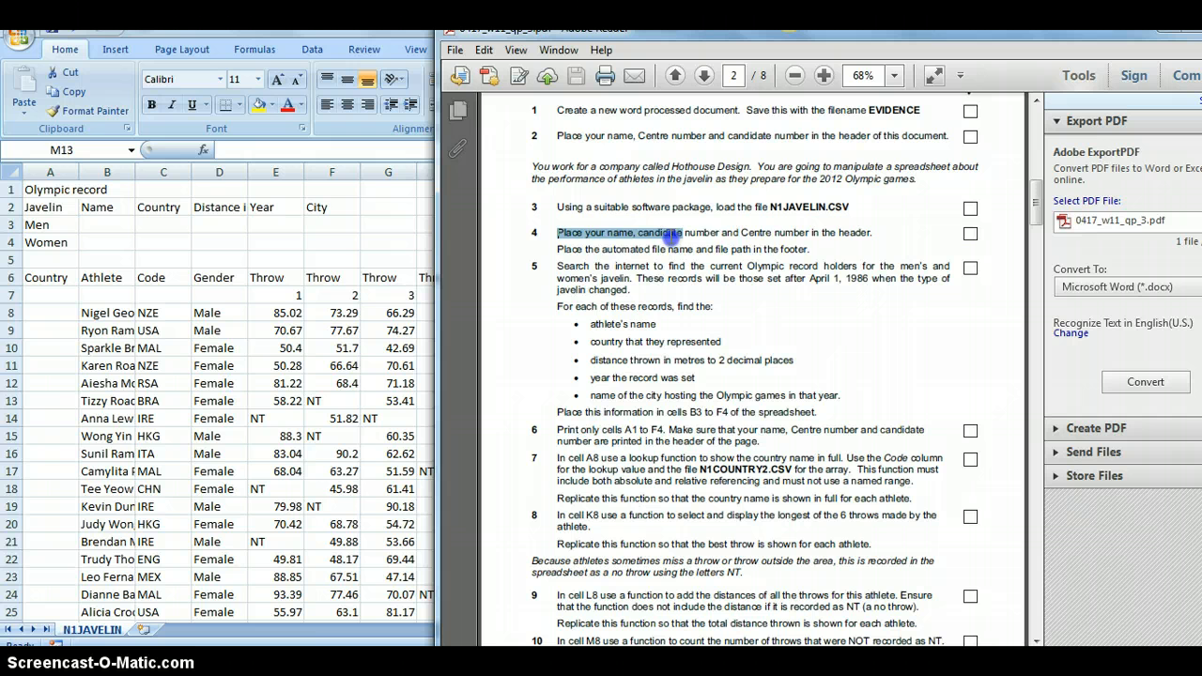
# - Highlight step 4 about putting name and numbers in the header on the PDF task sheet
pyautogui.moveTo(677, 233); pyautogui.dragTo(874, 233)
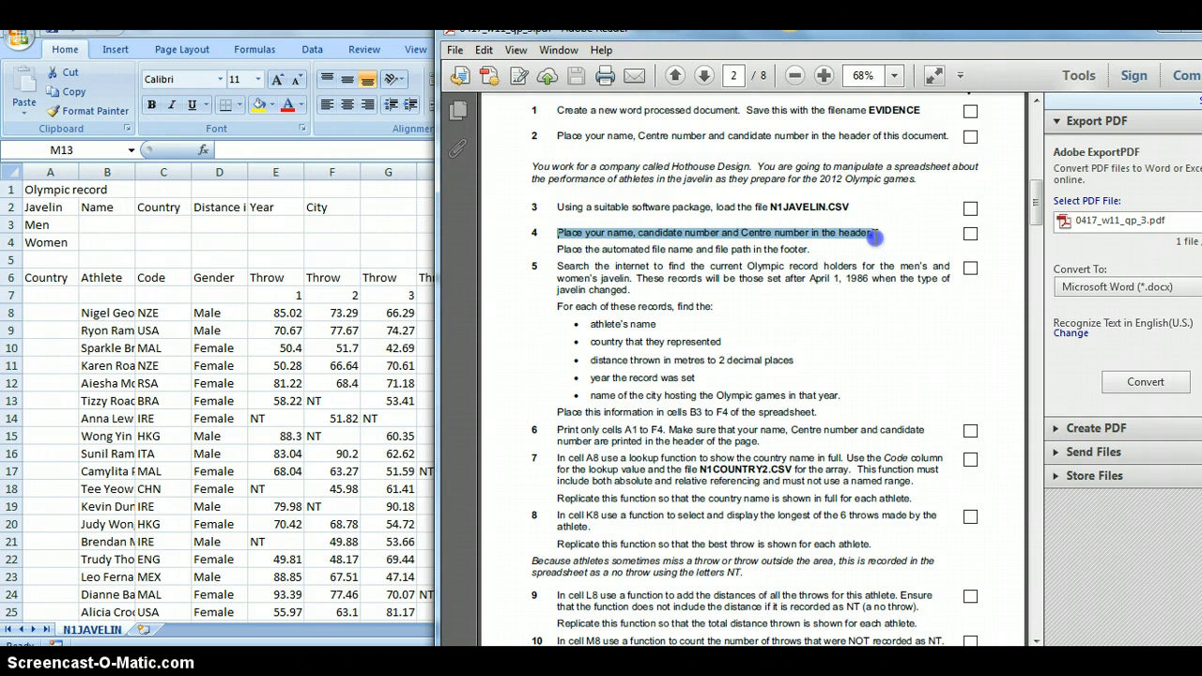
pyautogui.moveTo(374, 297)
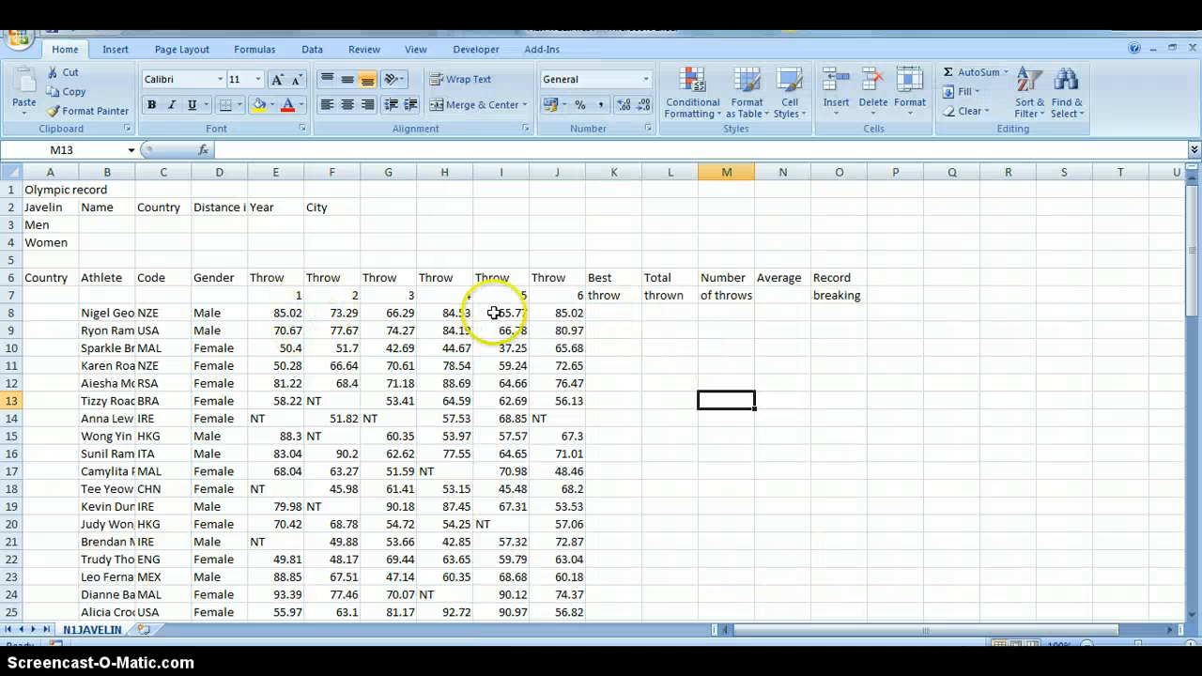
# - Enter Header & Footer editing from the Insert ribbon, opening an empty header box in page layout
pyautogui.scroll(-3)
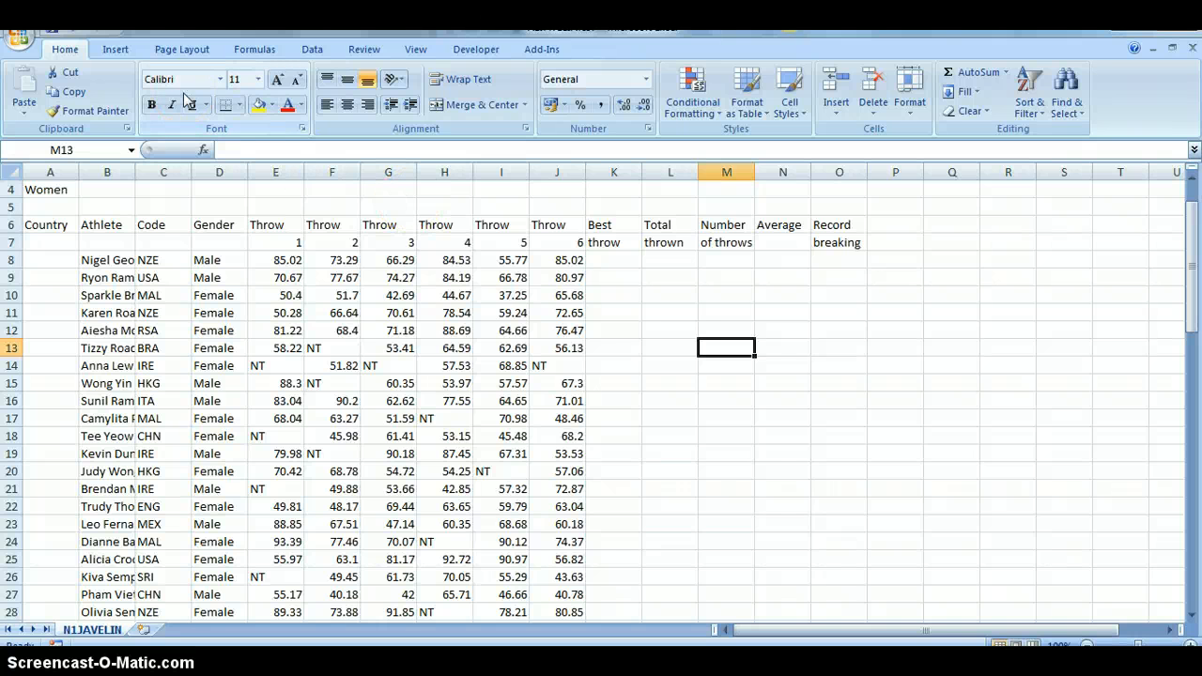
pyautogui.moveTo(308, 274)
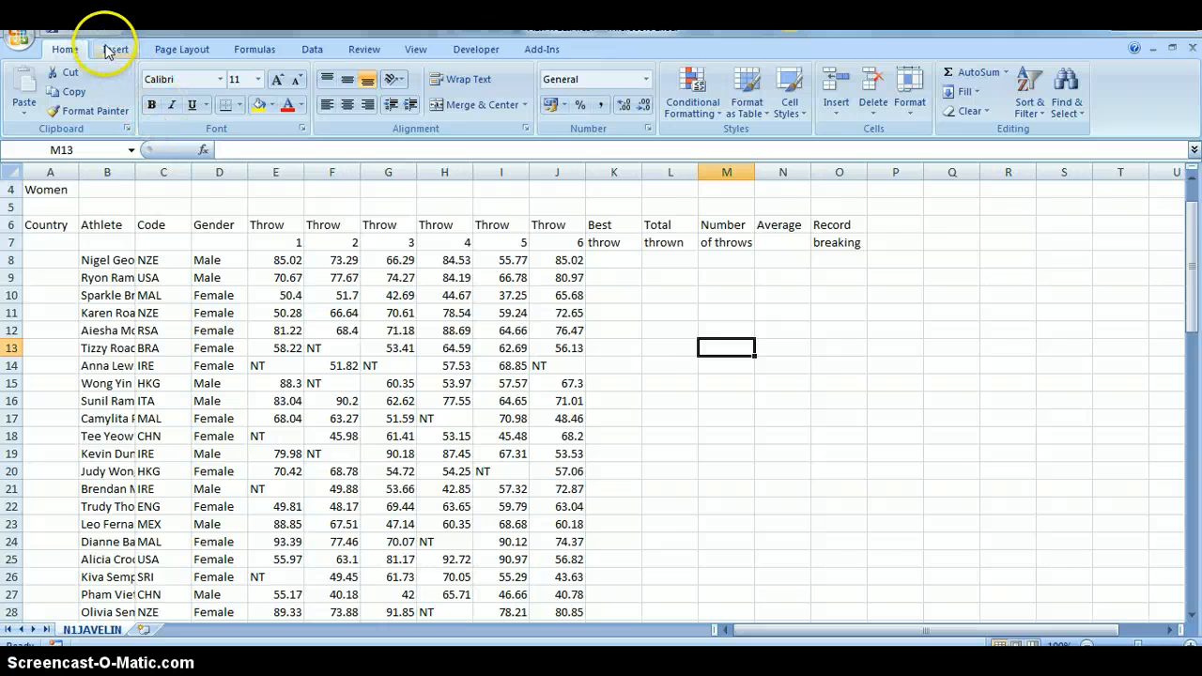
pyautogui.click(115, 49)
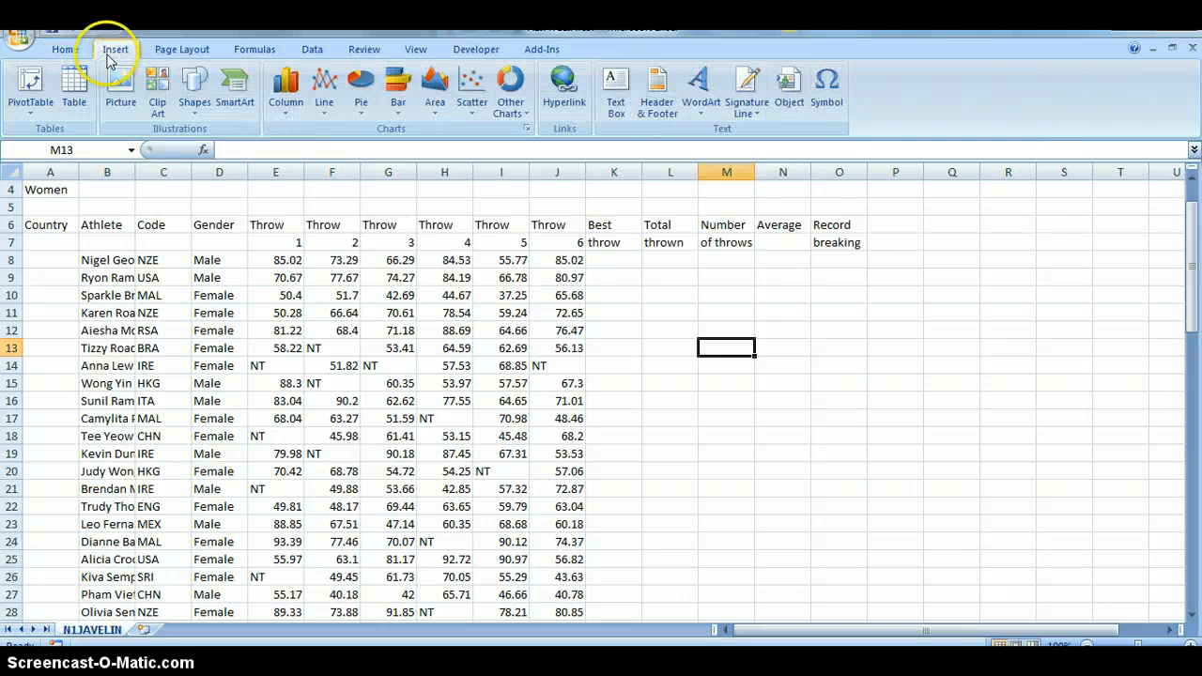
pyautogui.click(64, 49)
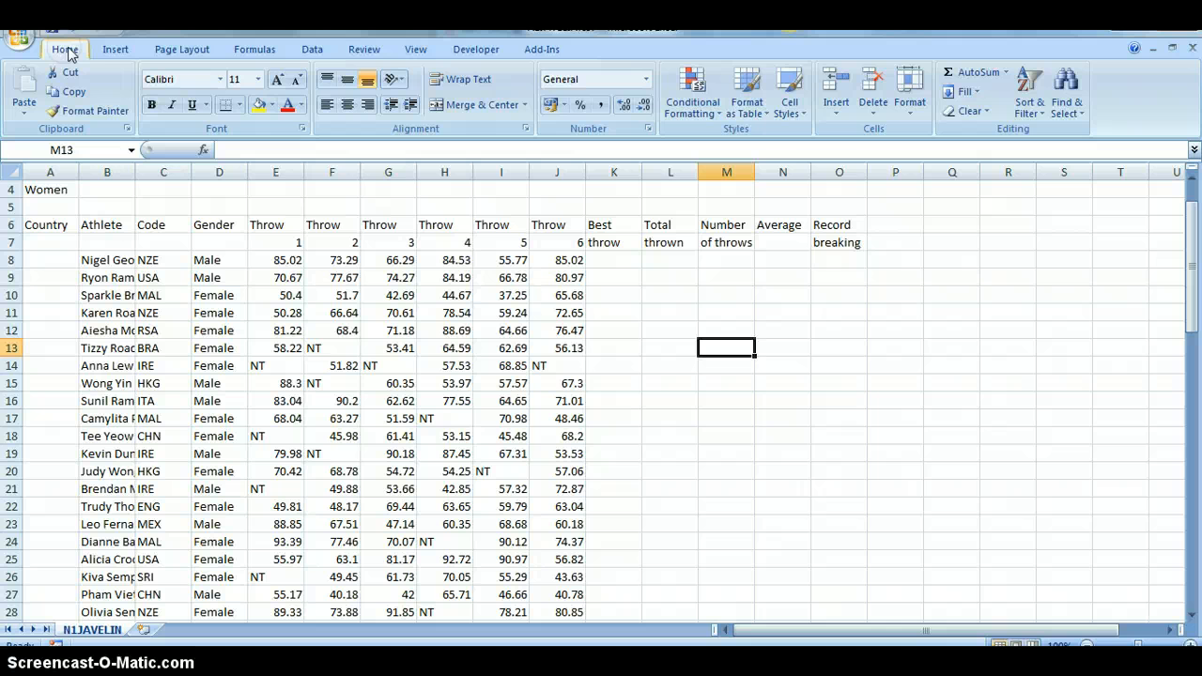
pyautogui.click(115, 49)
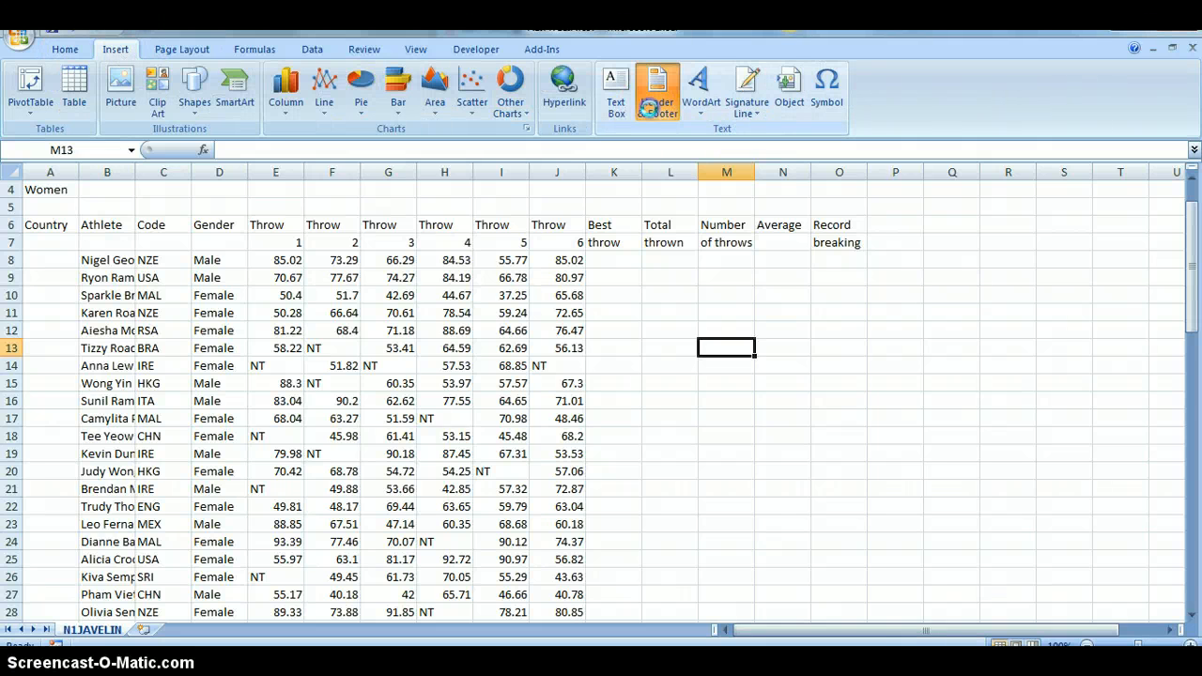
pyautogui.click(657, 90)
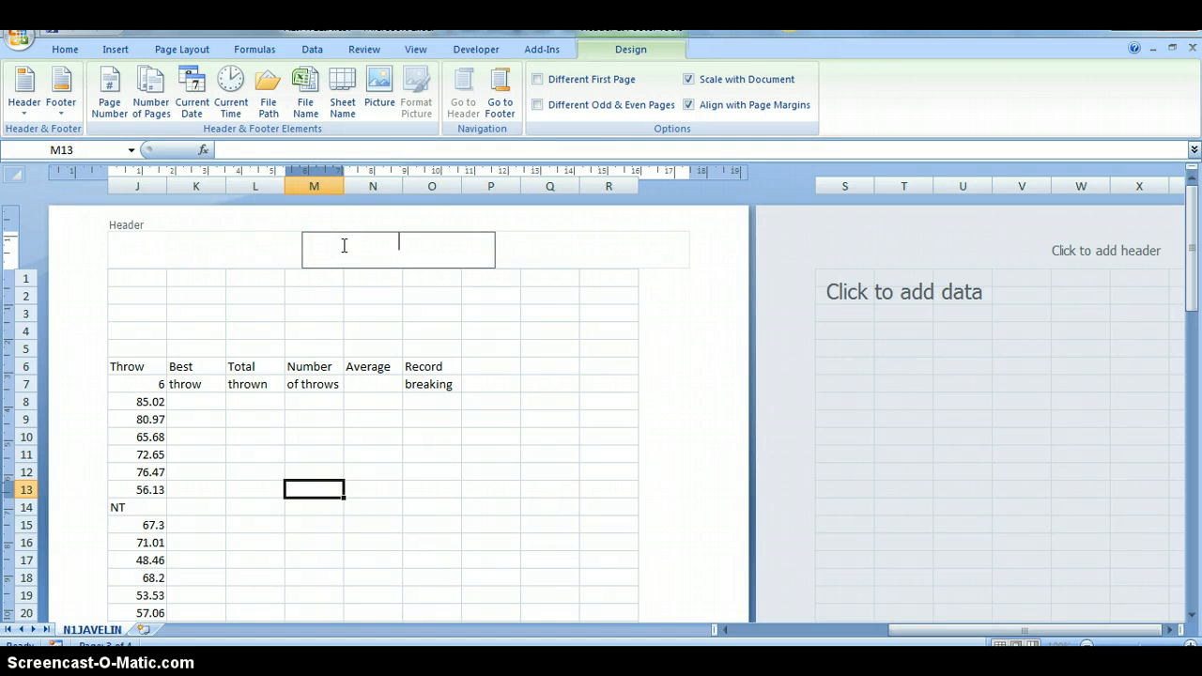
# - Fill the centre header with 'Mr Dolan', candidate number 9999 and centre number 1111
pyautogui.write('Mr Dolan')
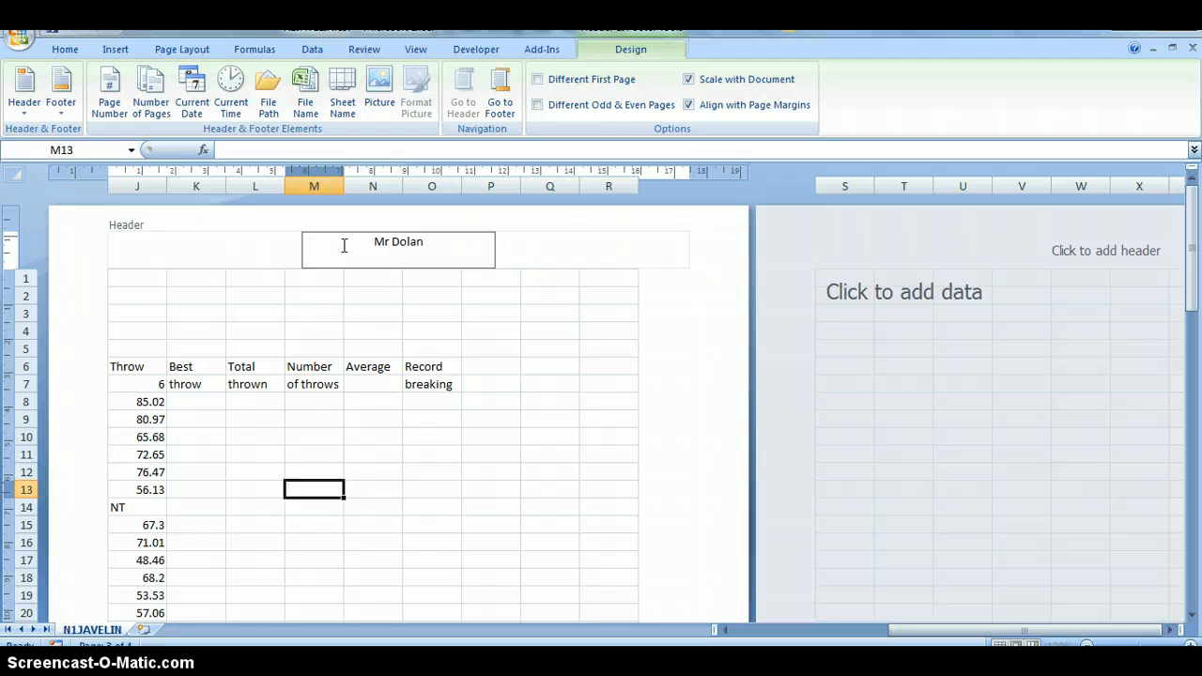
pyautogui.write('9999')
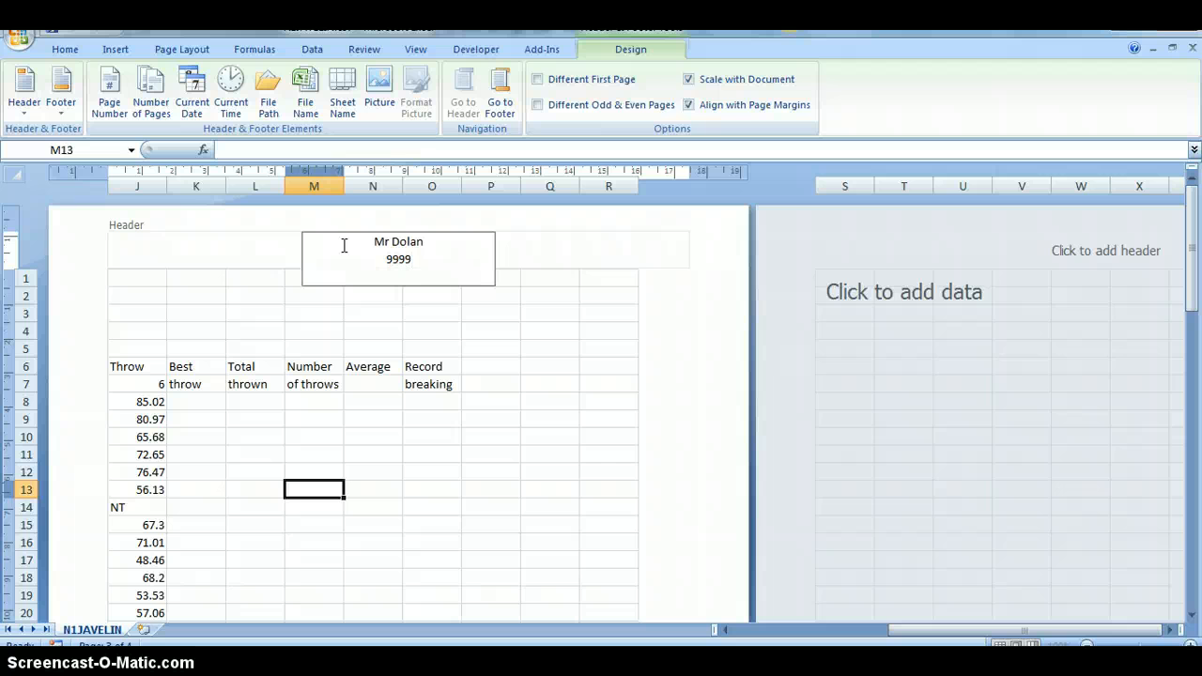
pyautogui.write('1111')
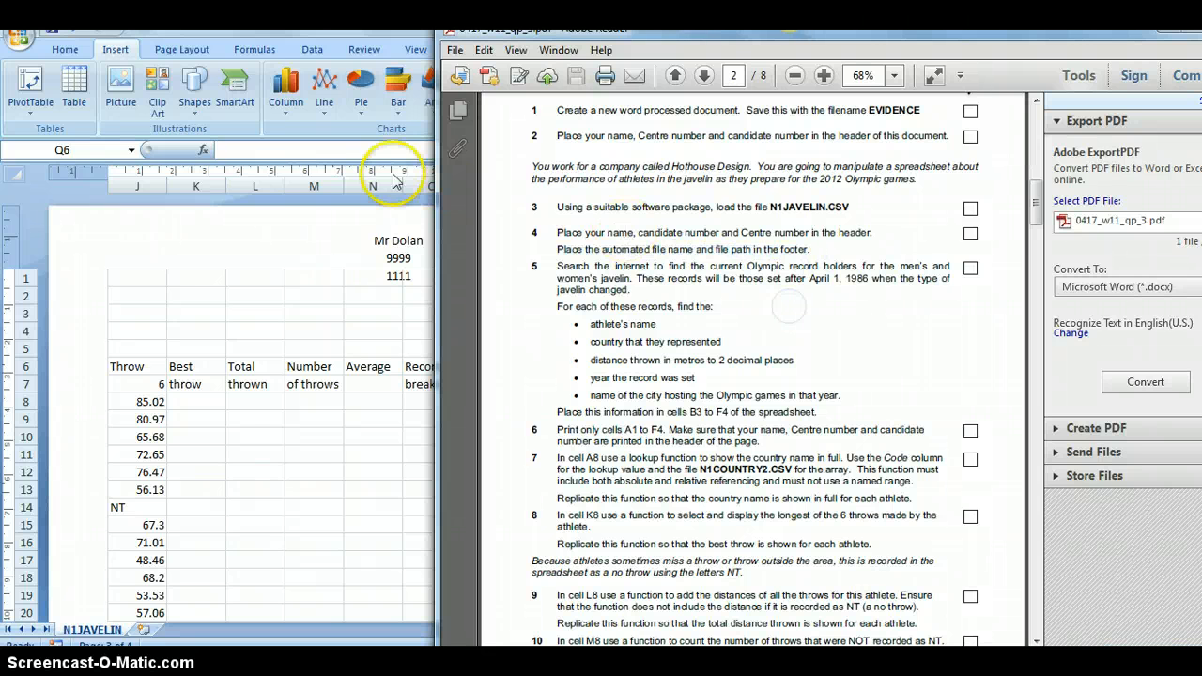
pyautogui.moveTo(278, 47)
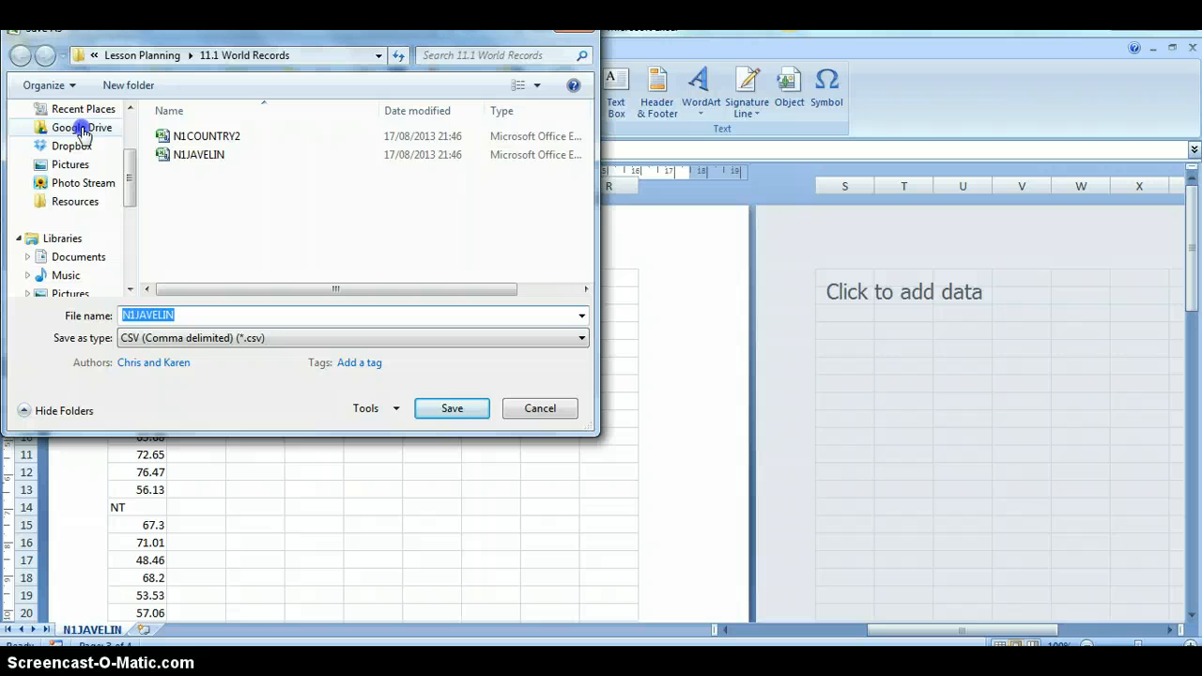
# - Browse to Google Drive > Lesson Planning > 11.1 World Records as the save location
pyautogui.click(73, 128)
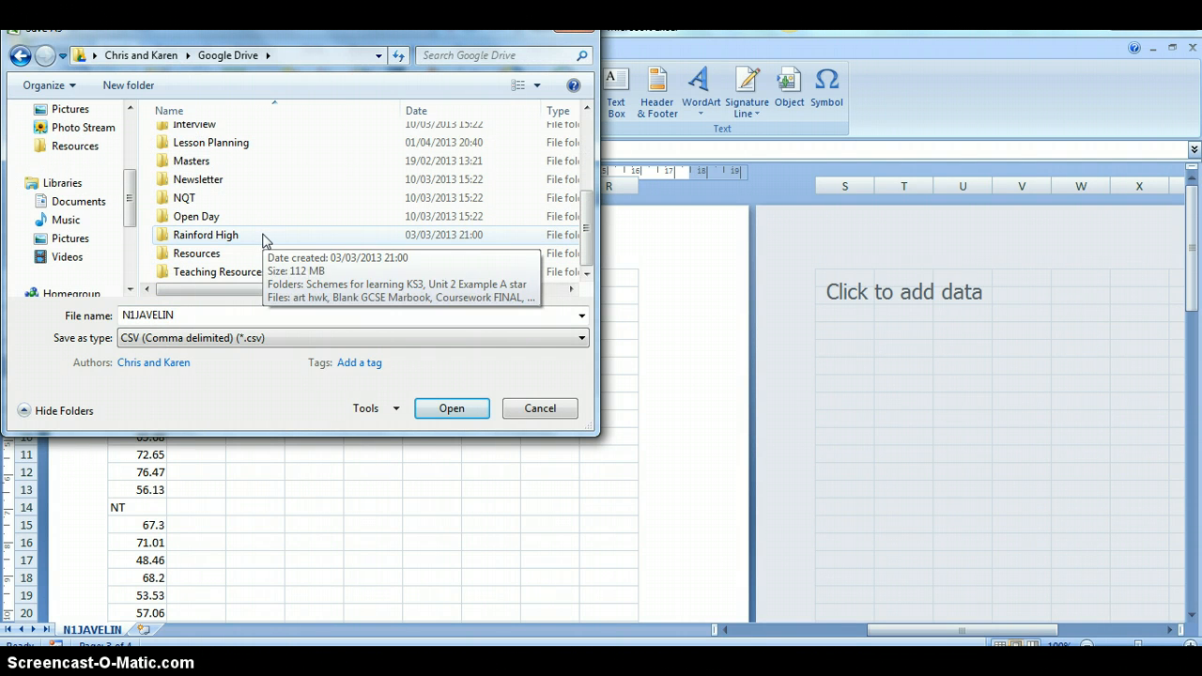
pyautogui.click(210, 143)
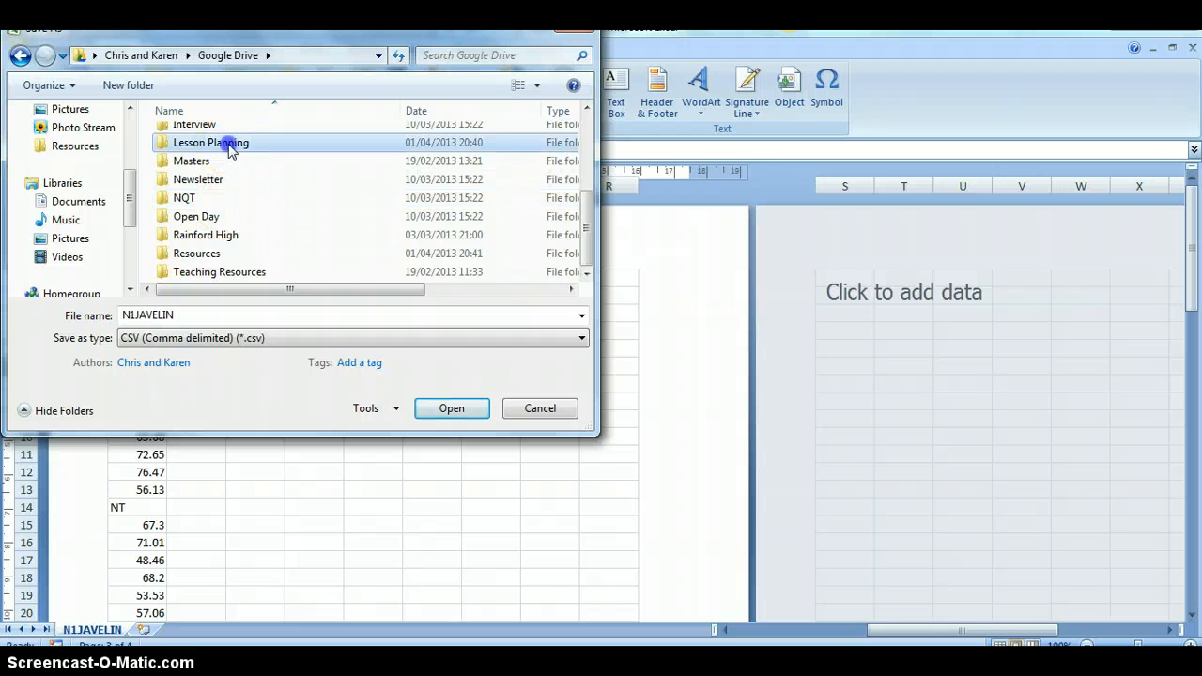
pyautogui.doubleClick(210, 143)
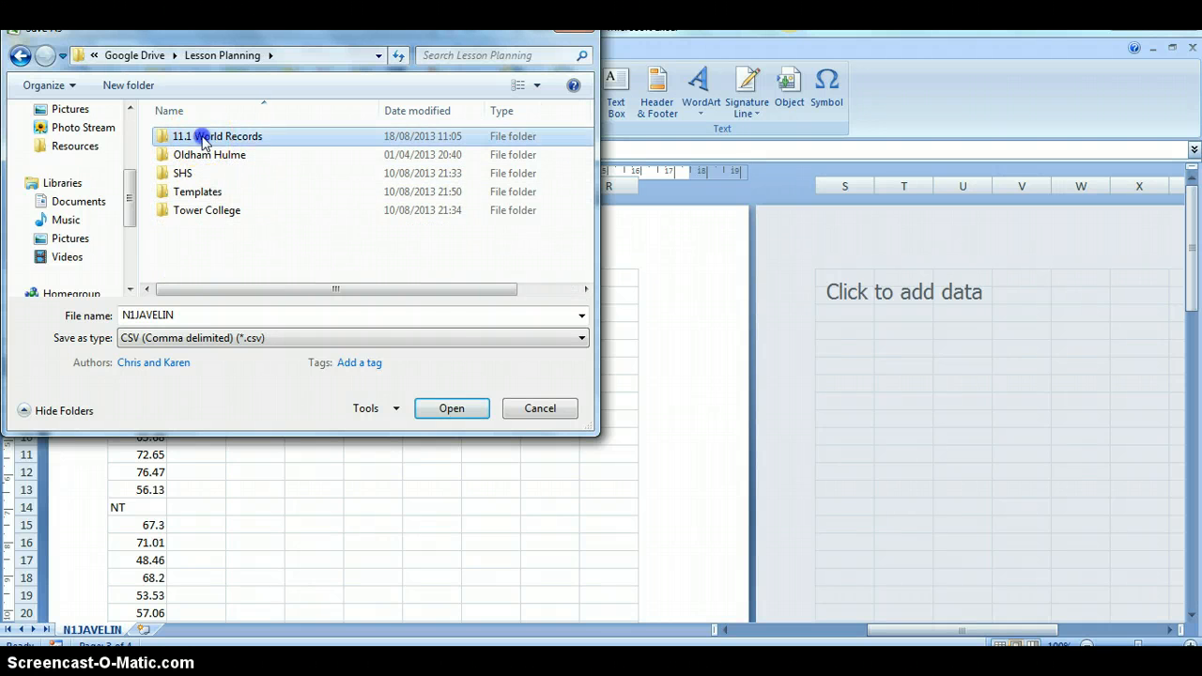
pyautogui.doubleClick(218, 136)
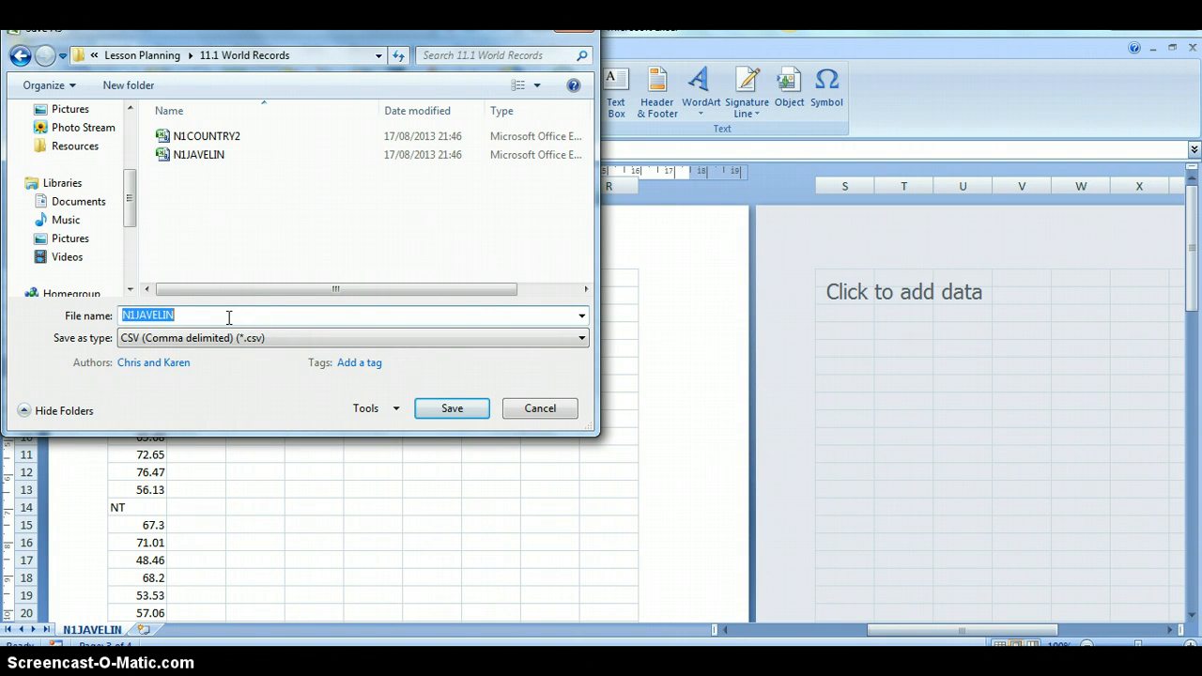
# - Save the file as 'Javelin Records' in Excel Workbook (*.xlsx) format
pyautogui.write('Javelin')
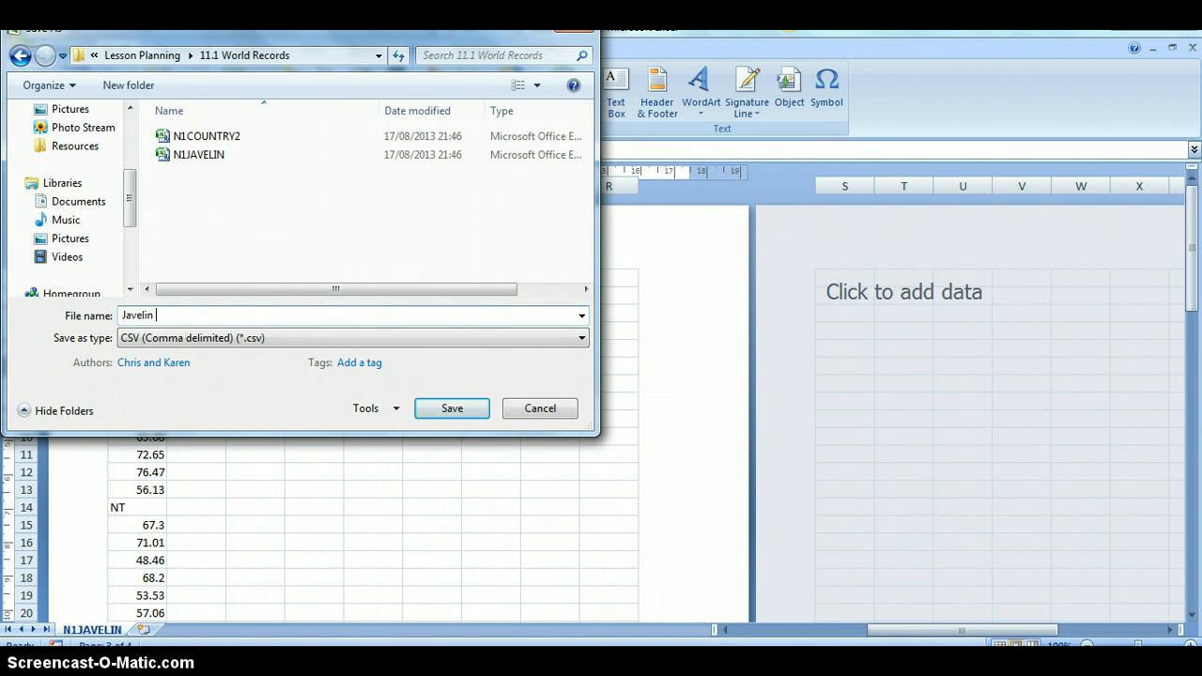
pyautogui.write('Records')
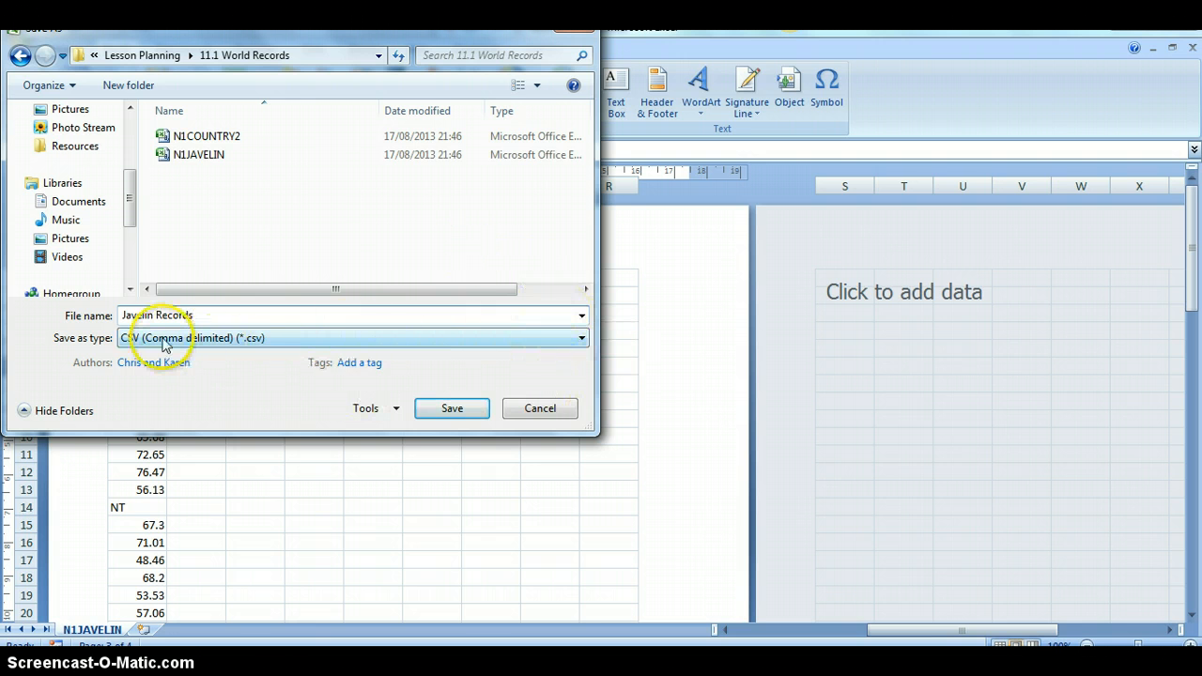
pyautogui.click(580, 339)
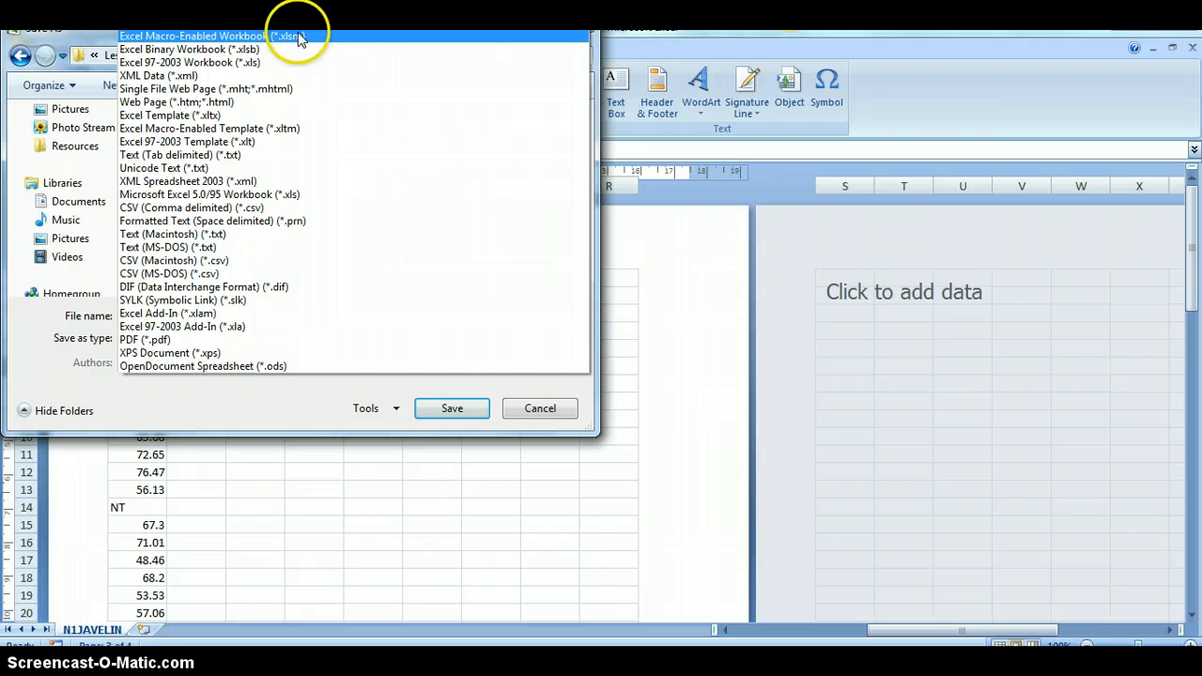
pyautogui.moveTo(301, 35)
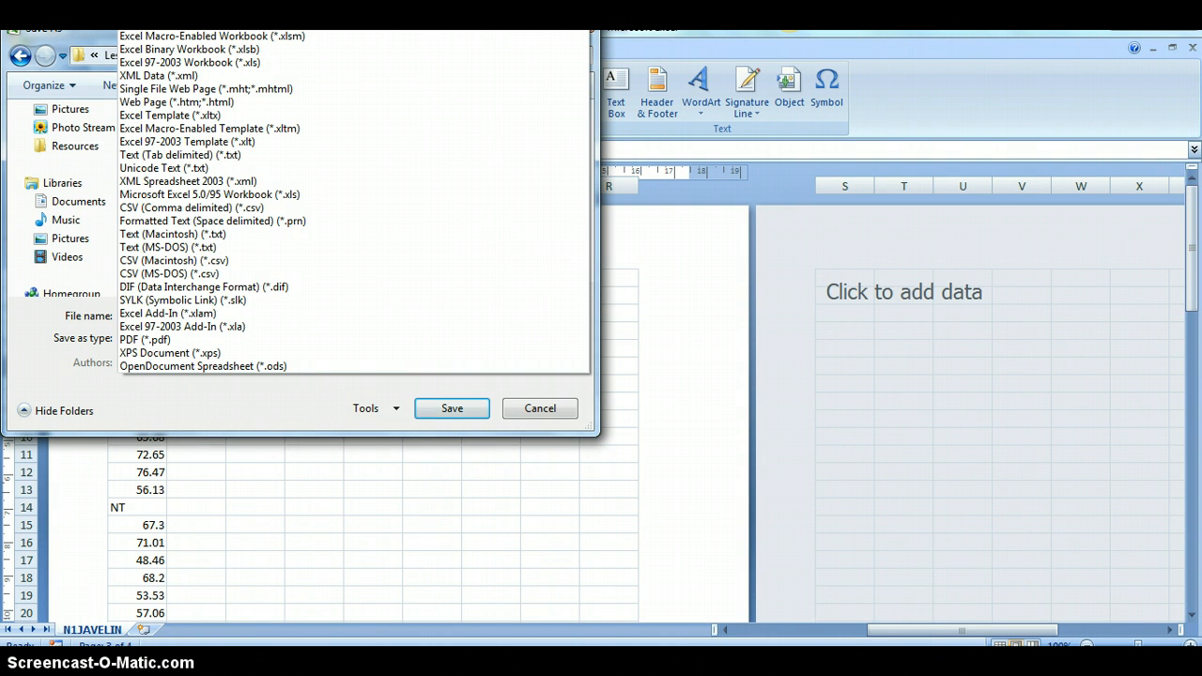
pyautogui.click(173, 338)
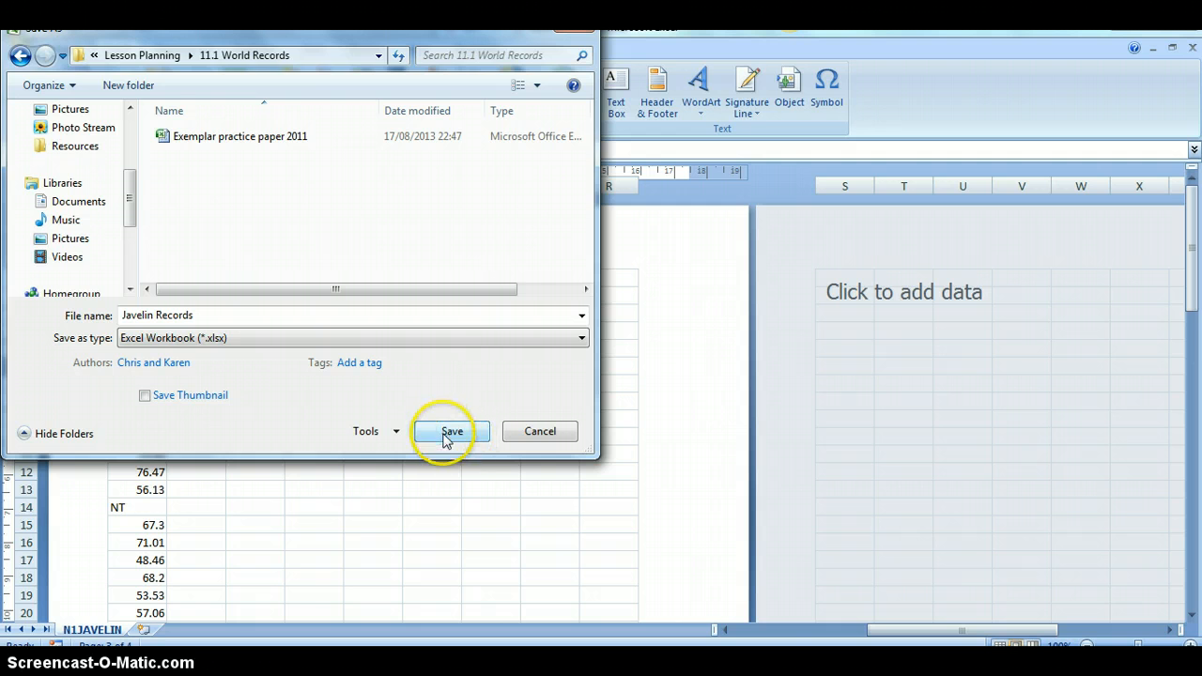
pyautogui.click(450, 430)
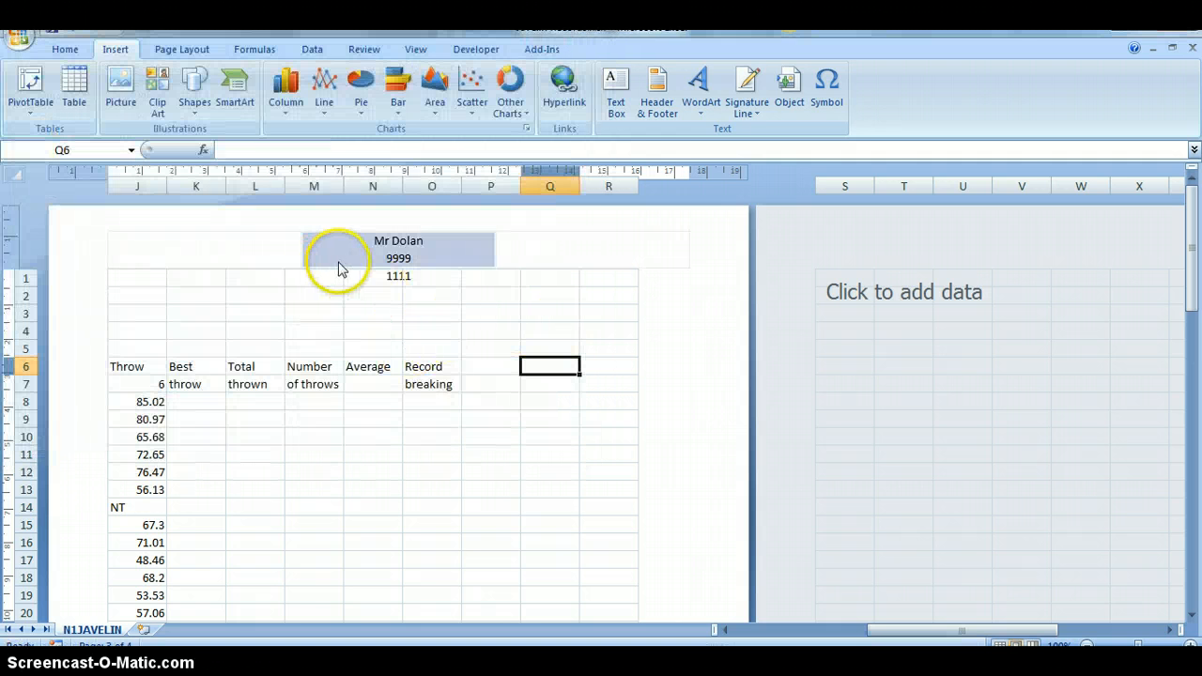
# - Insert the automatic full file path and name into the page footer
pyautogui.click(399, 259)
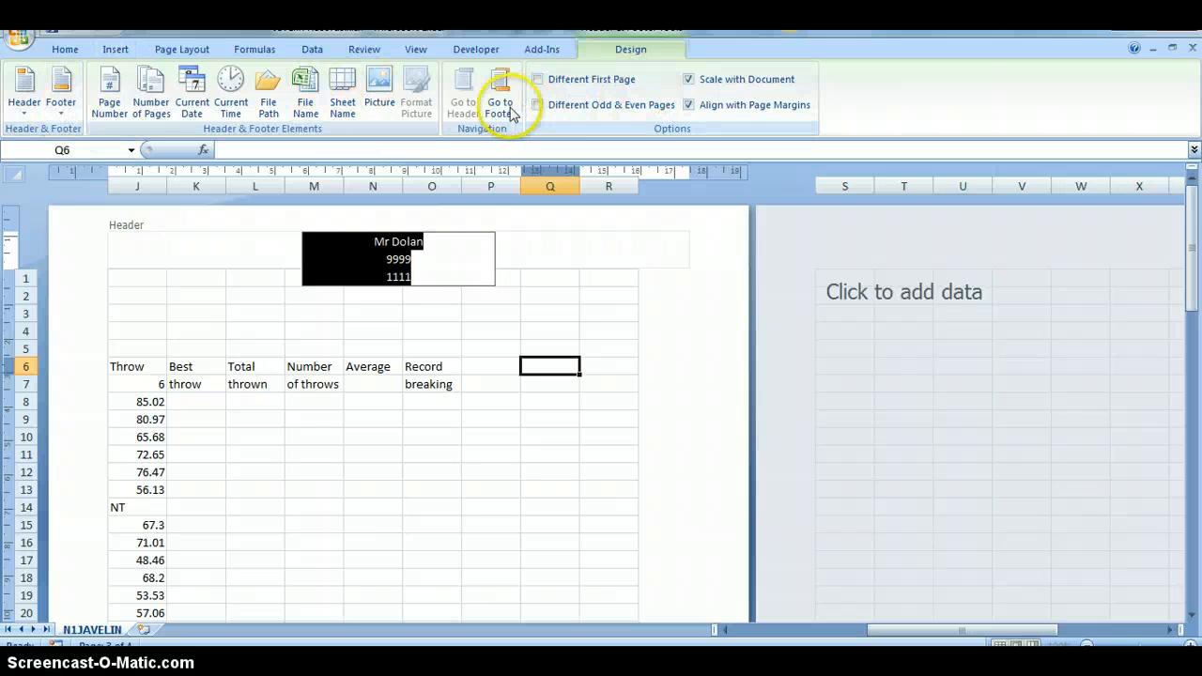
pyautogui.click(500, 90)
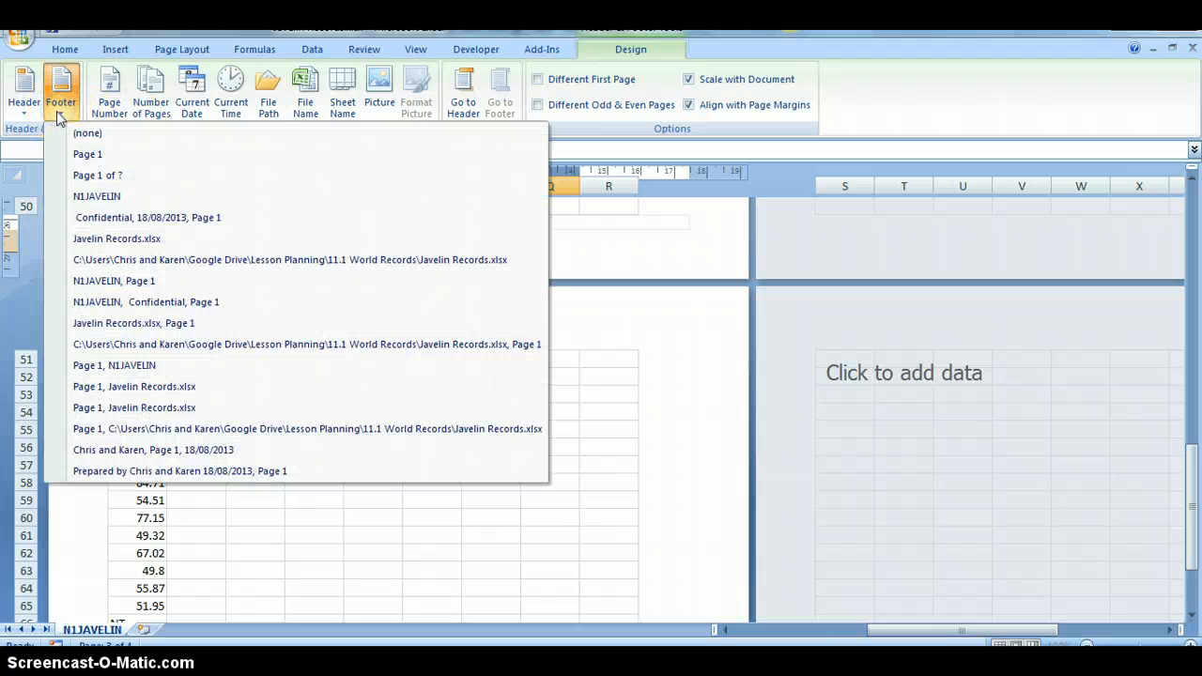
pyautogui.moveTo(141, 267)
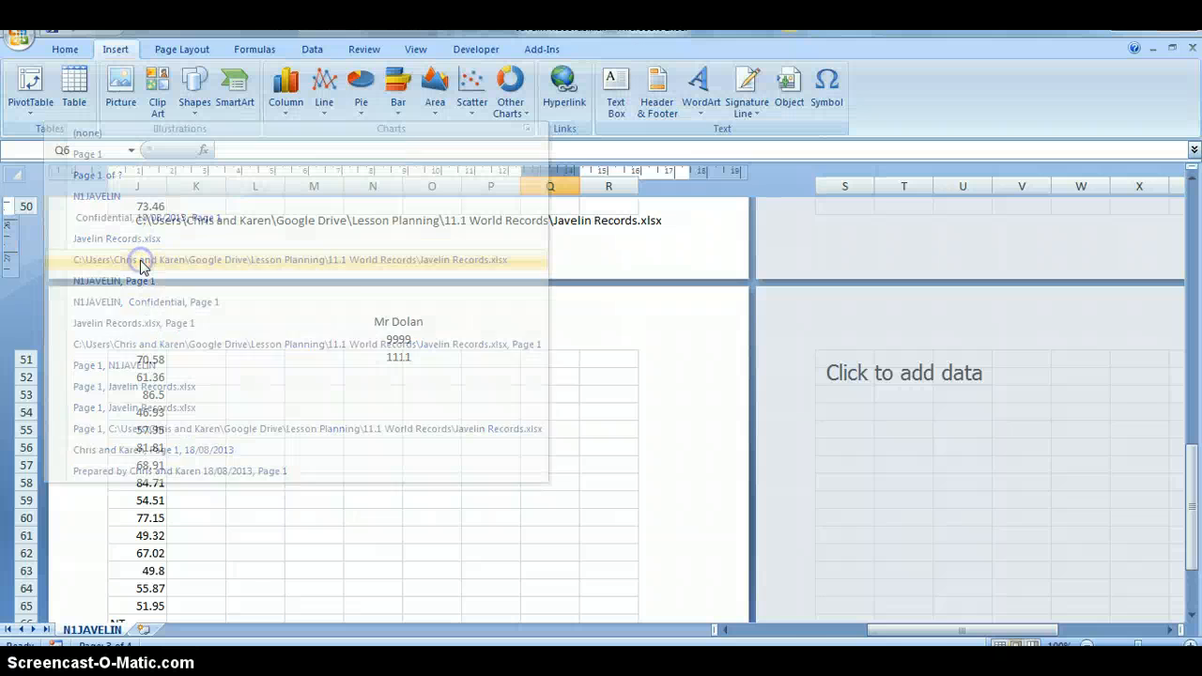
pyautogui.click(592, 387)
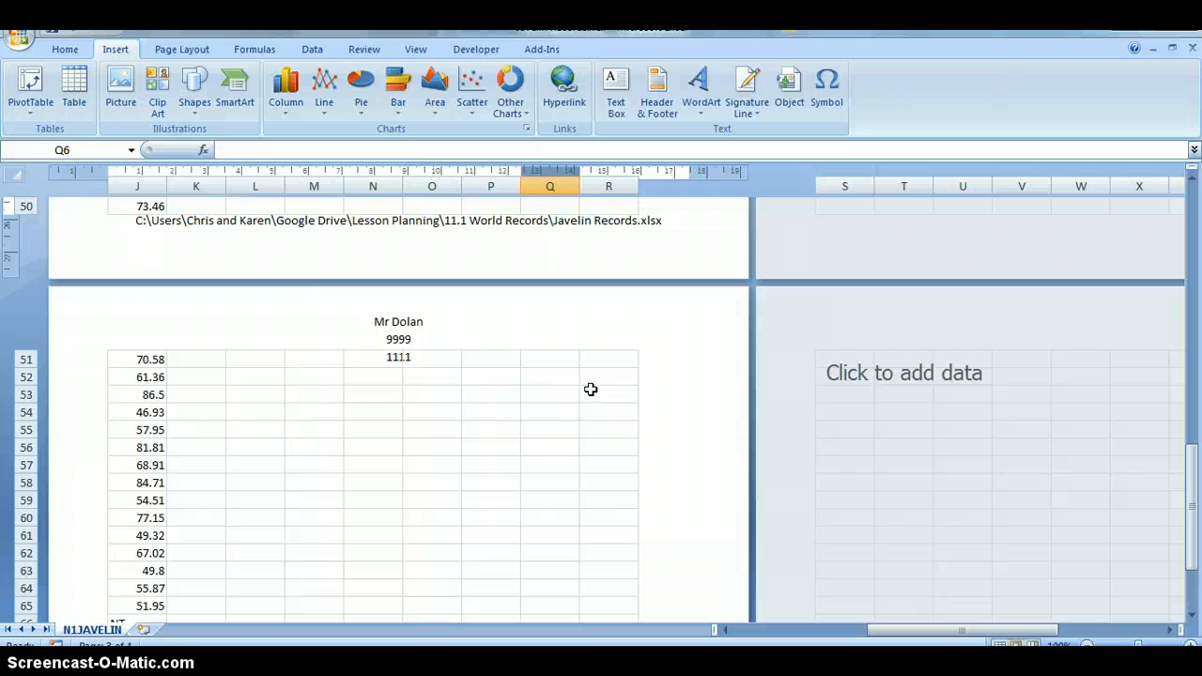
pyautogui.moveTo(440, 503)
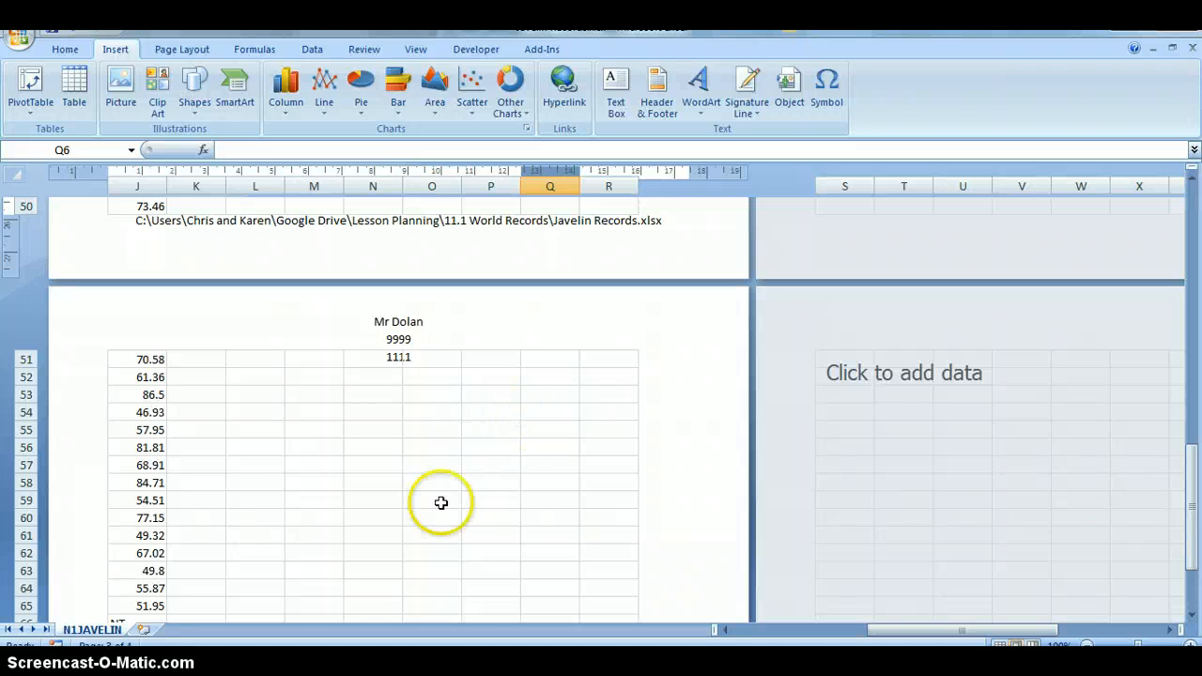
pyautogui.moveTo(361, 526)
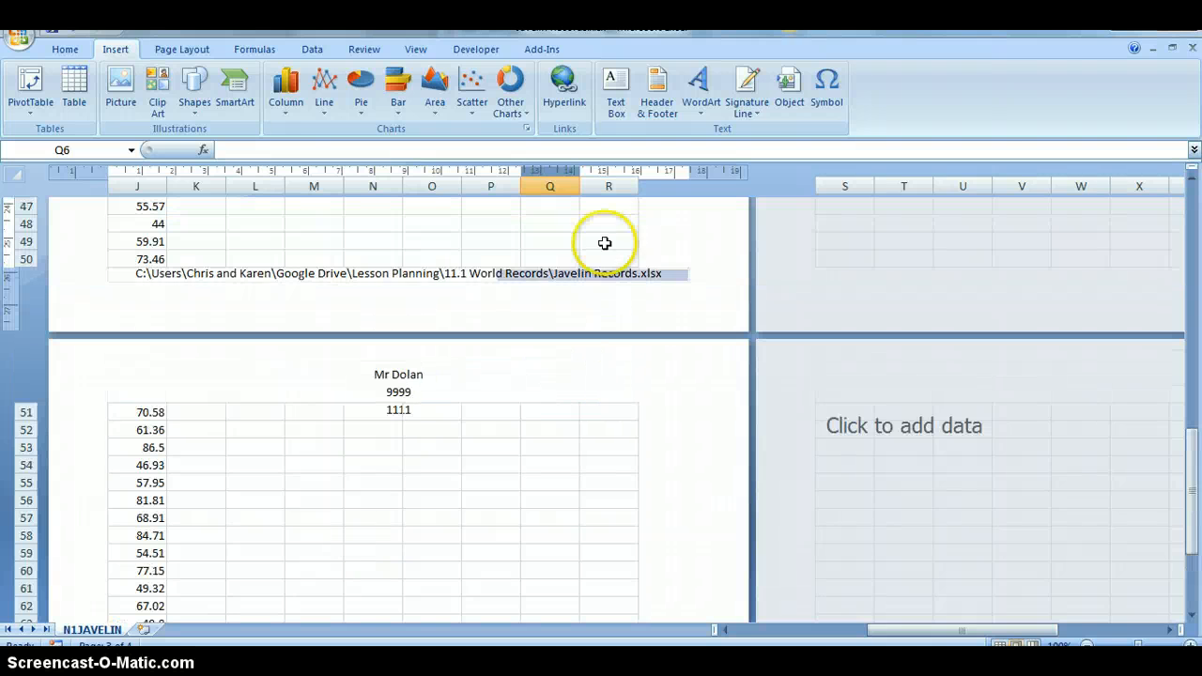
# - Switch the javelin sheet from page layout back to Normal view
pyautogui.click(416, 49)
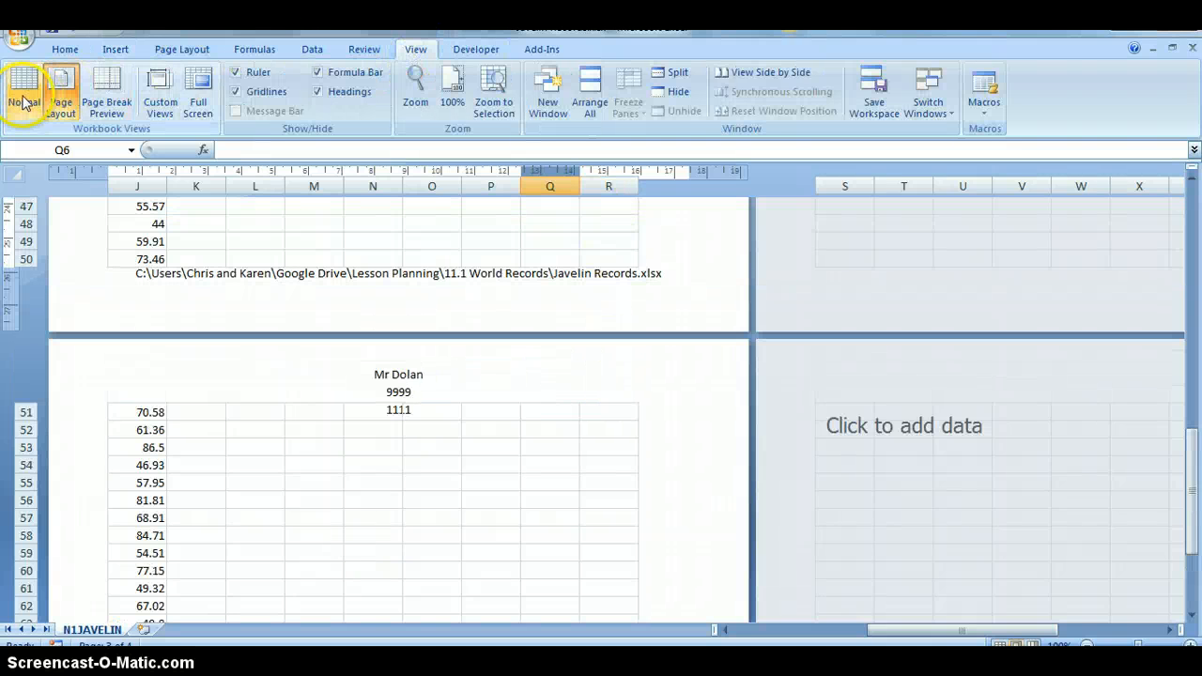
pyautogui.click(23, 90)
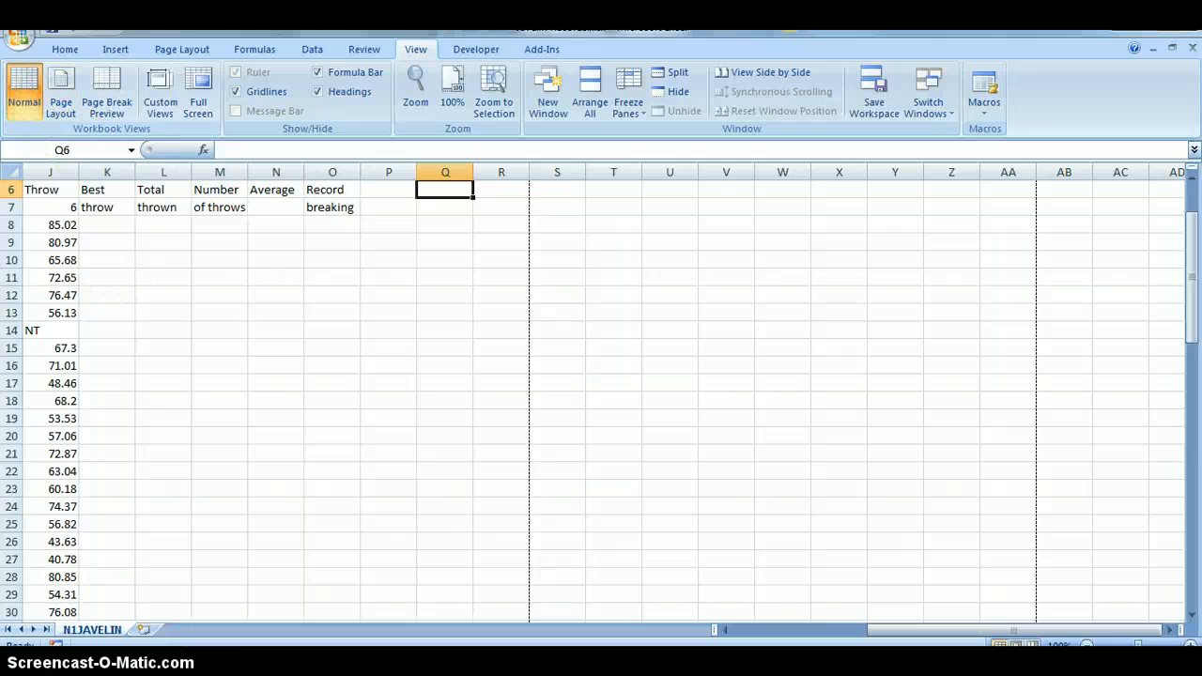